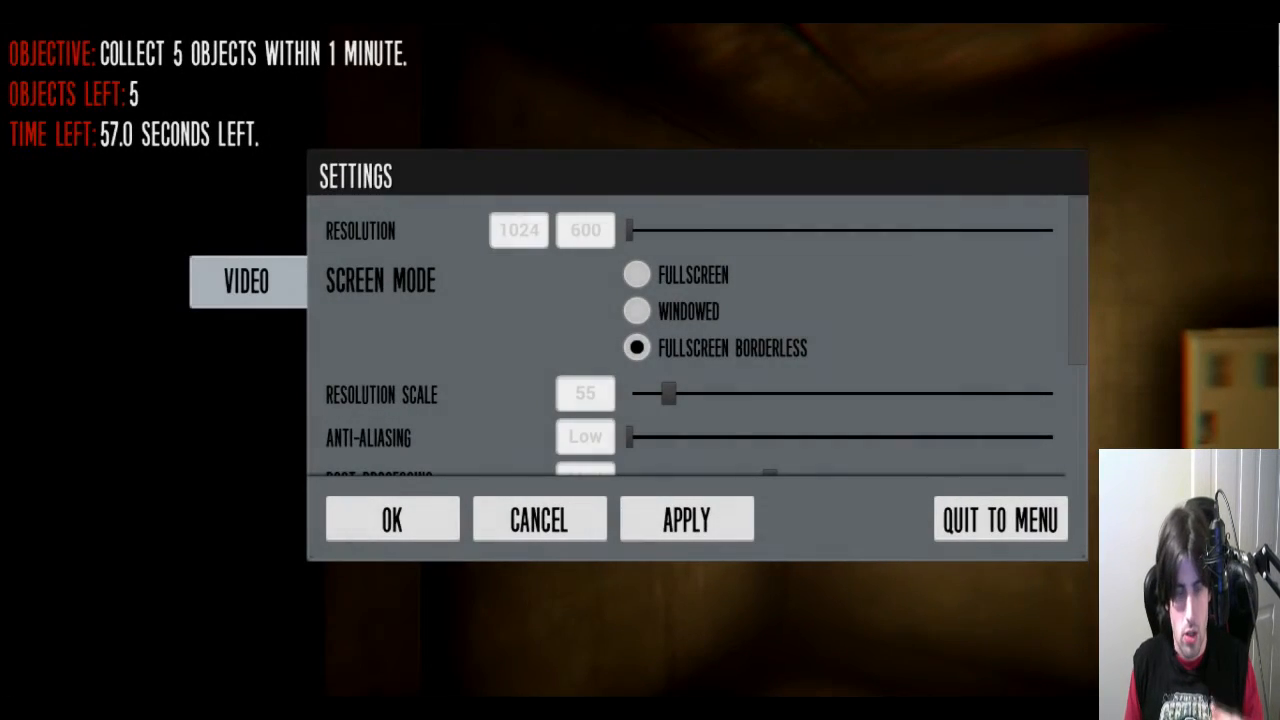
pyautogui.moveTo(856, 90)
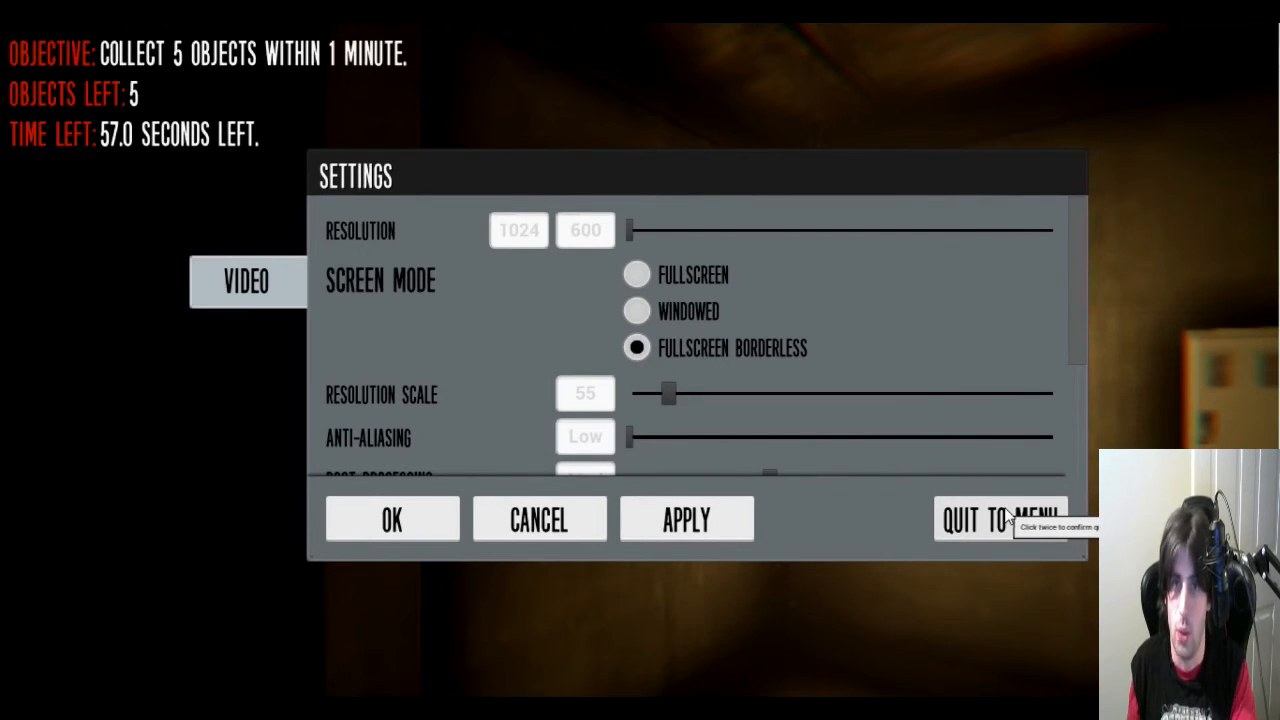
# - Quit to Menu from the Settings panel, leaving the free roam level
pyautogui.click(1000, 520)
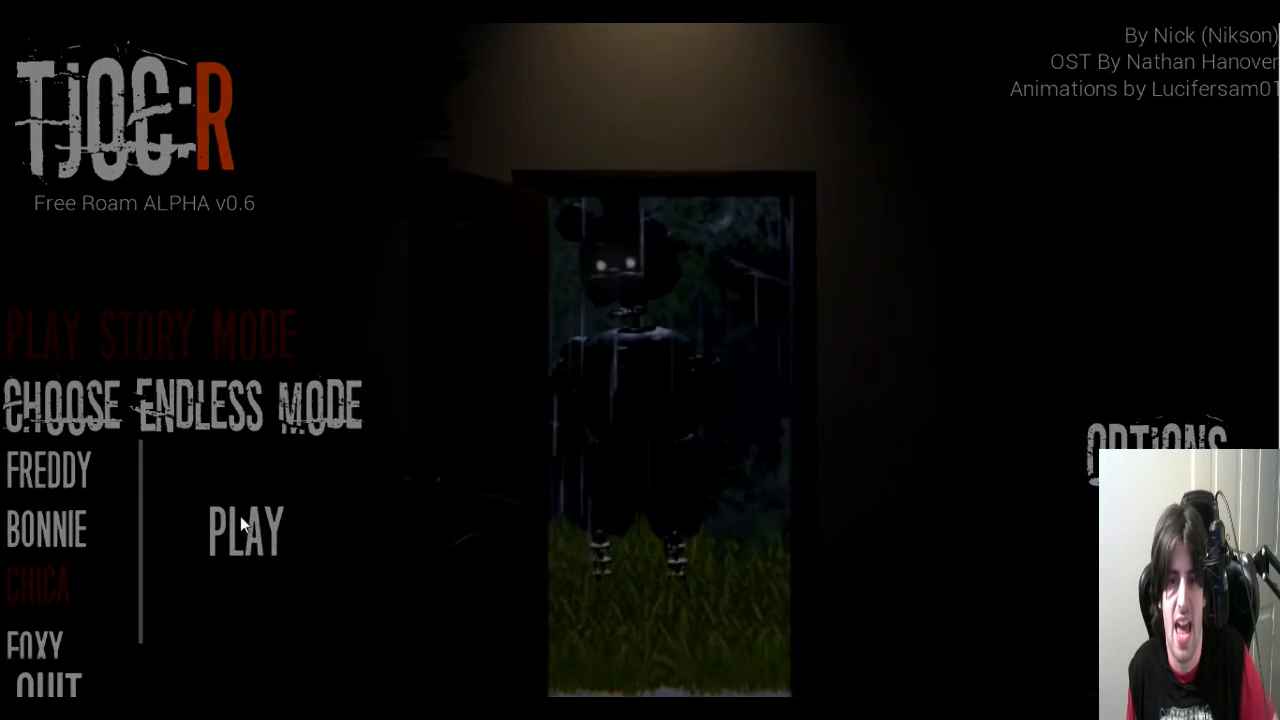
# - Start the Endless Mode level via Play so the First Floor title card appears
pyautogui.click(244, 530)
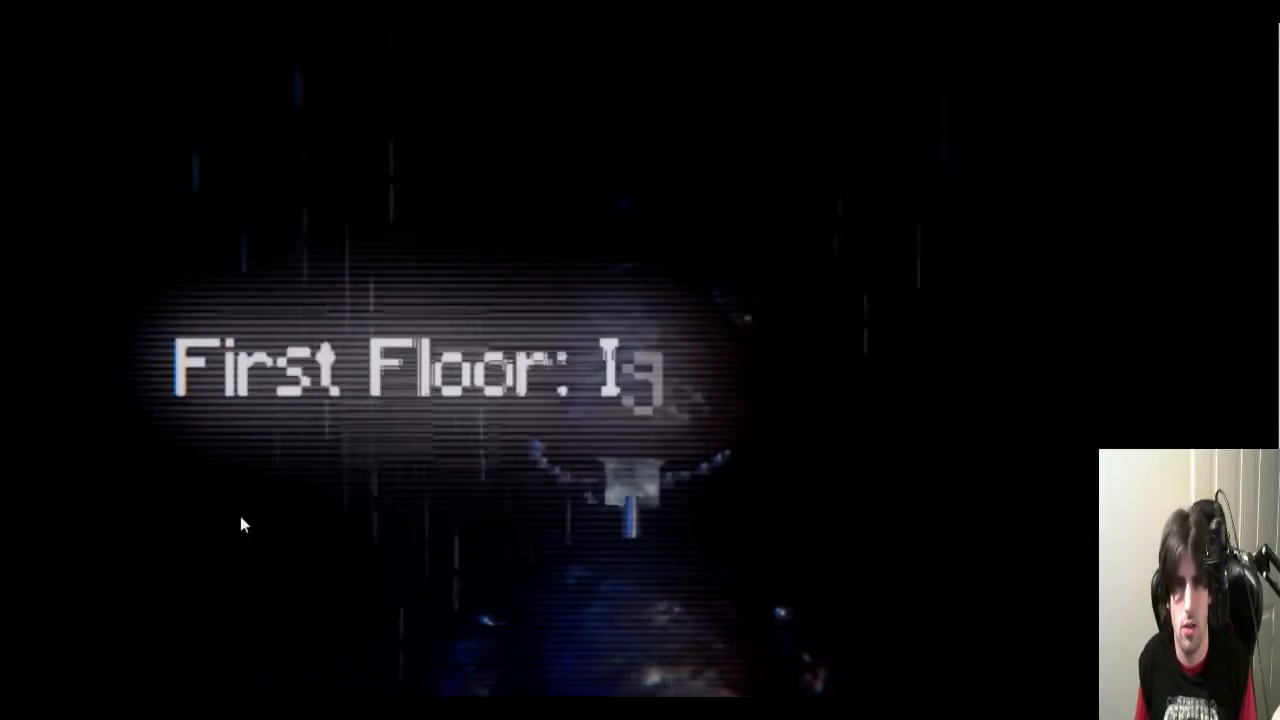